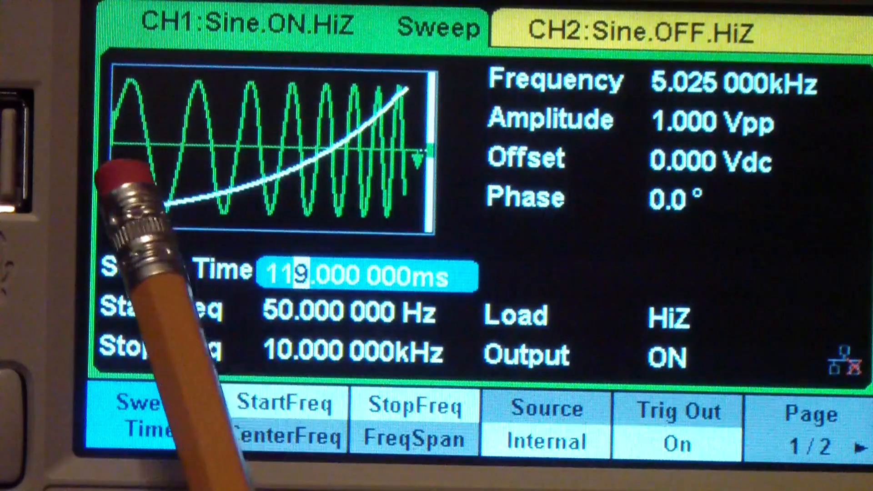
{"action": "mouse_move", "coordinate": [155, 251]}
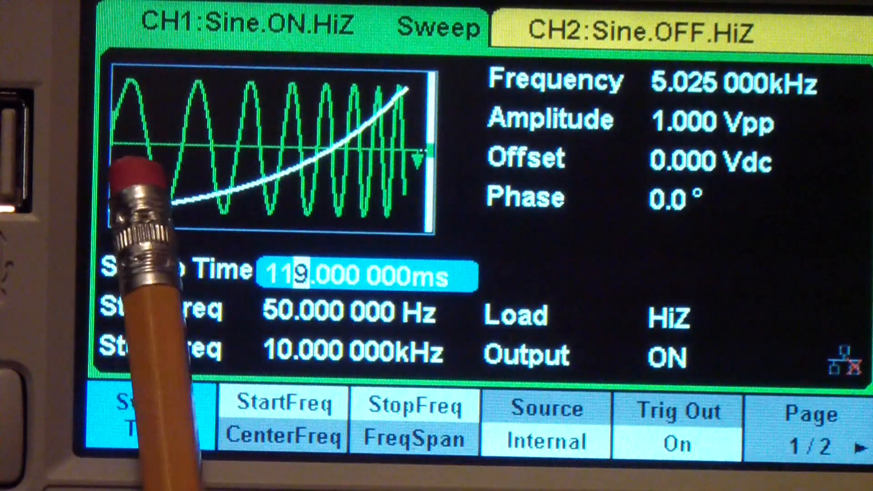